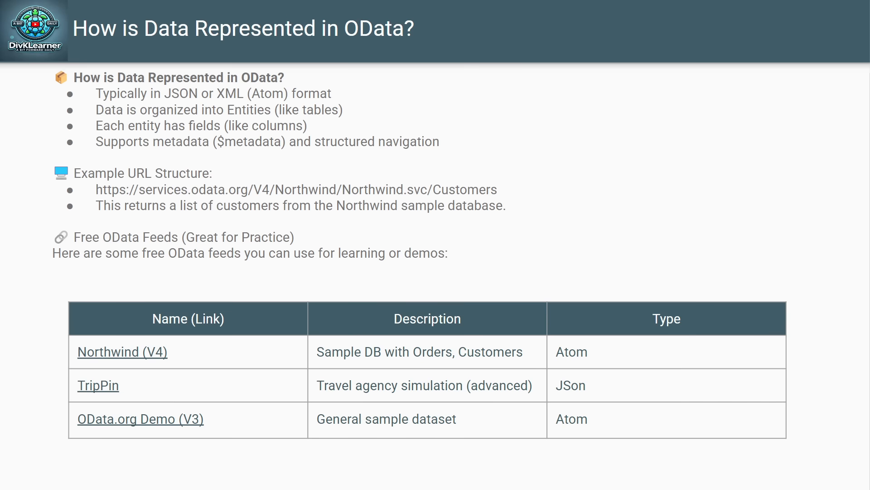
mouse_move(416, 246)
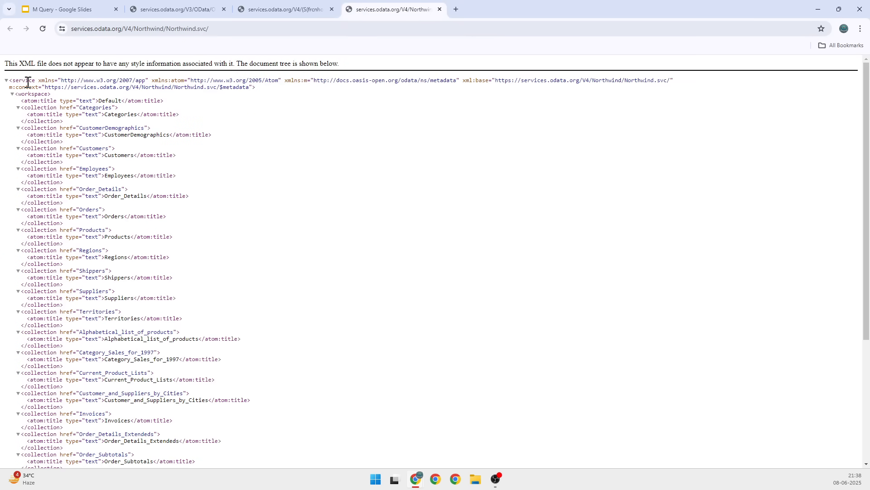
View the TripPin sample feed's JSON service document listing its entity sets
left_click(284, 9)
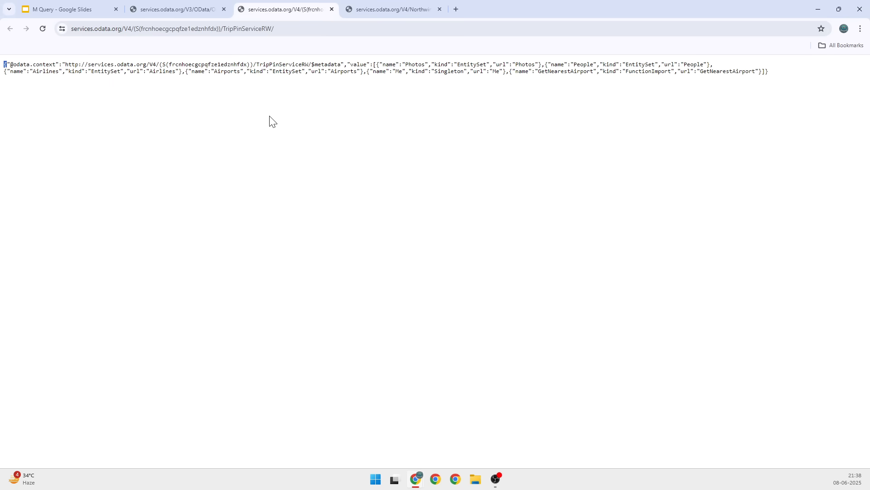
mouse_move(270, 123)
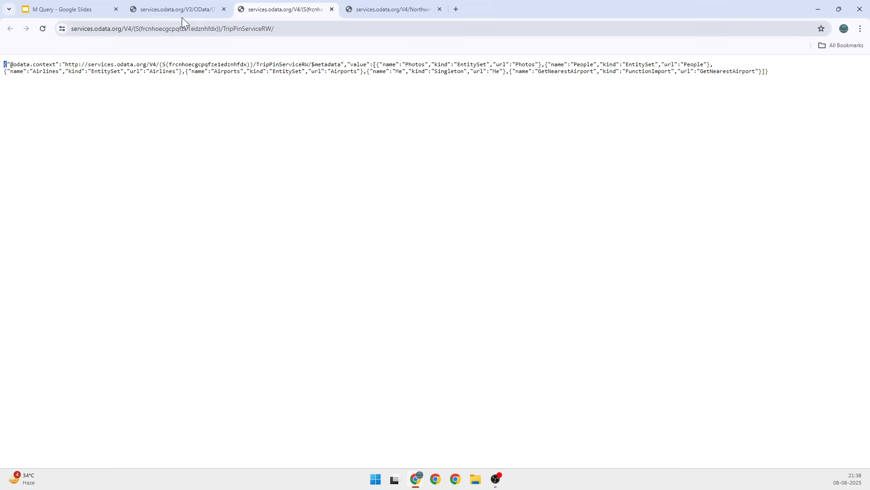
View the OData V3 demo feed's XML collections, then return to the M Query slide deck
left_click(175, 9)
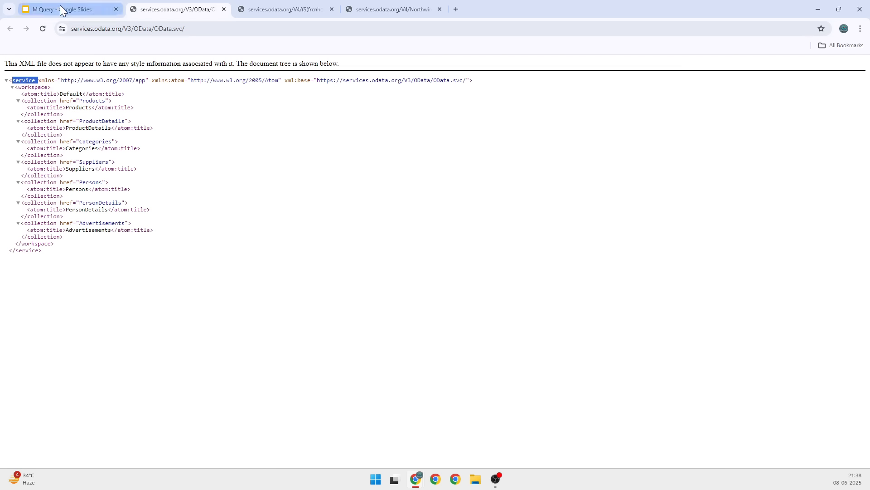
left_click(66, 9)
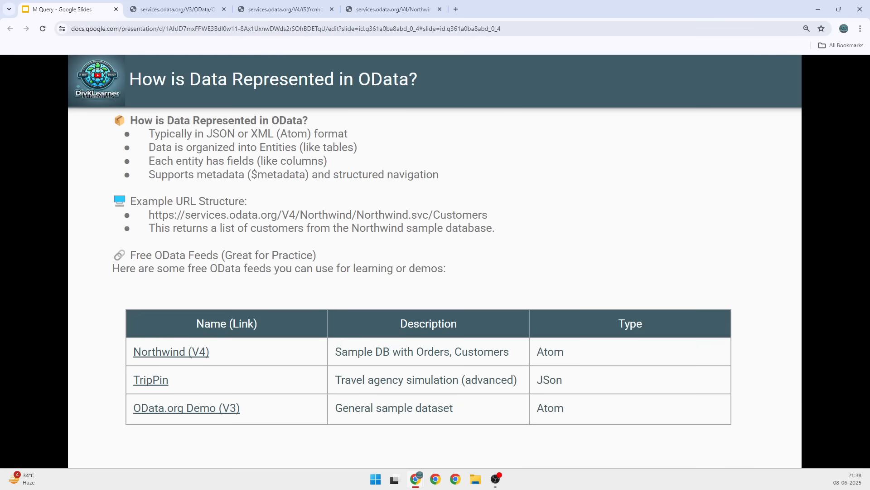